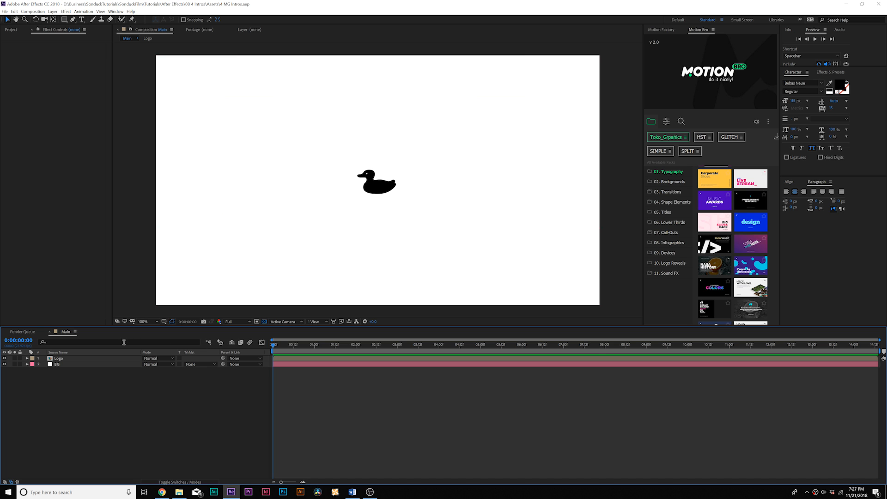
# - Select the Logo layer and switch to the Rectangle tool
pyautogui.click(56, 364)
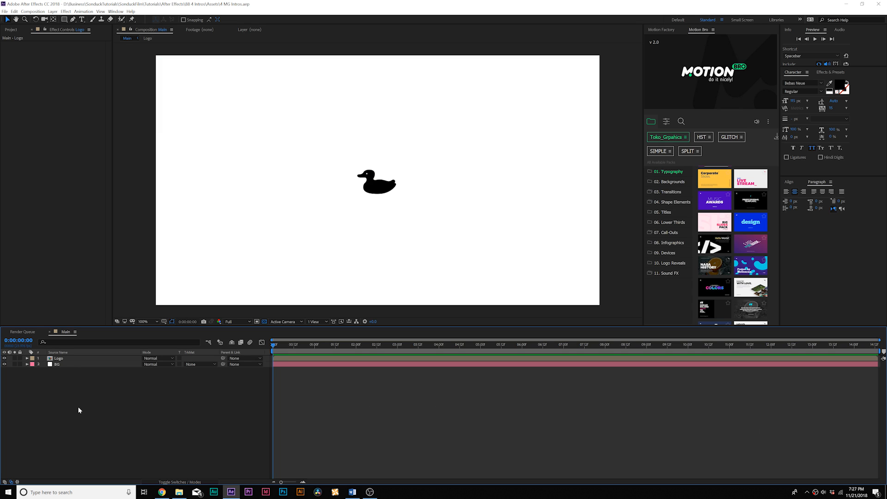
pyautogui.moveTo(105, 107)
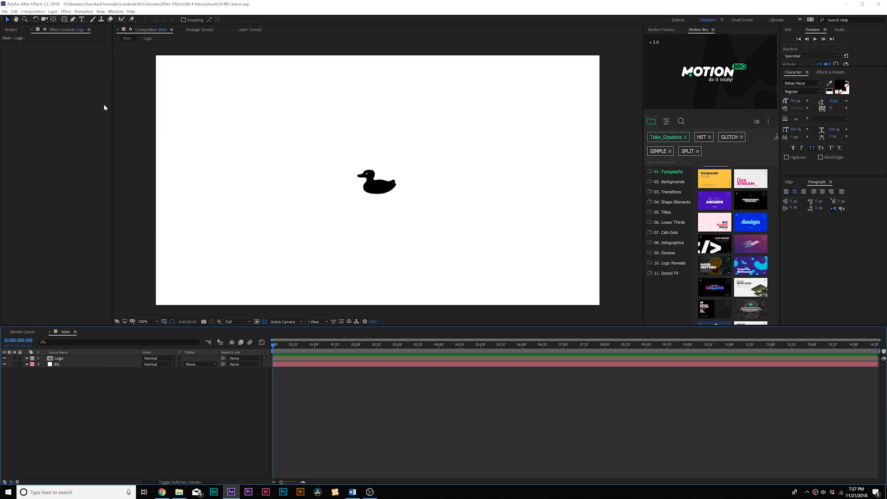
pyautogui.moveTo(114, 114)
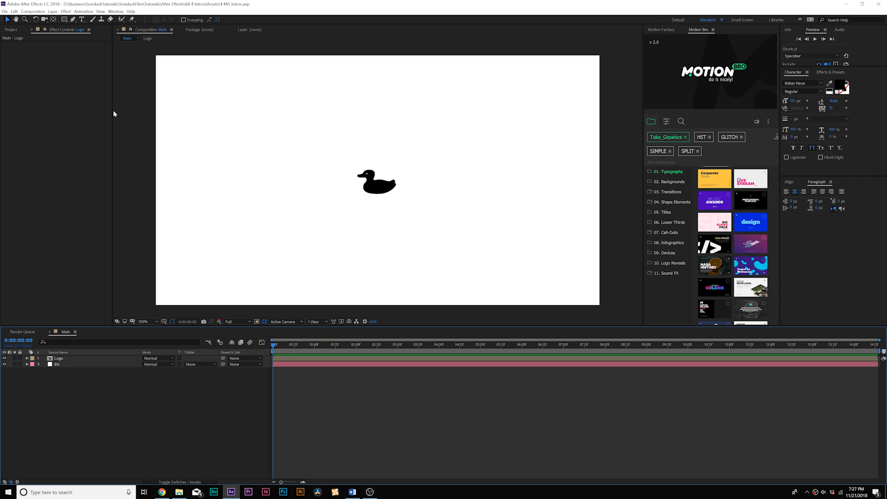
pyautogui.moveTo(83, 44)
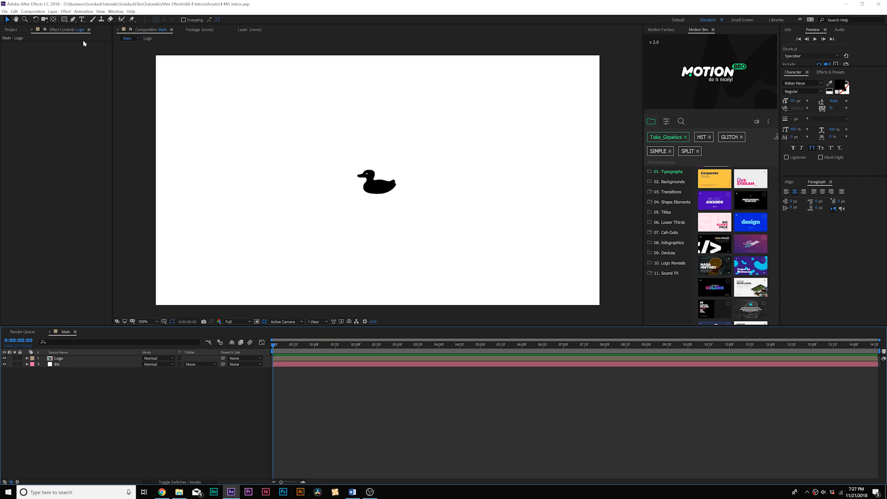
pyautogui.click(64, 18)
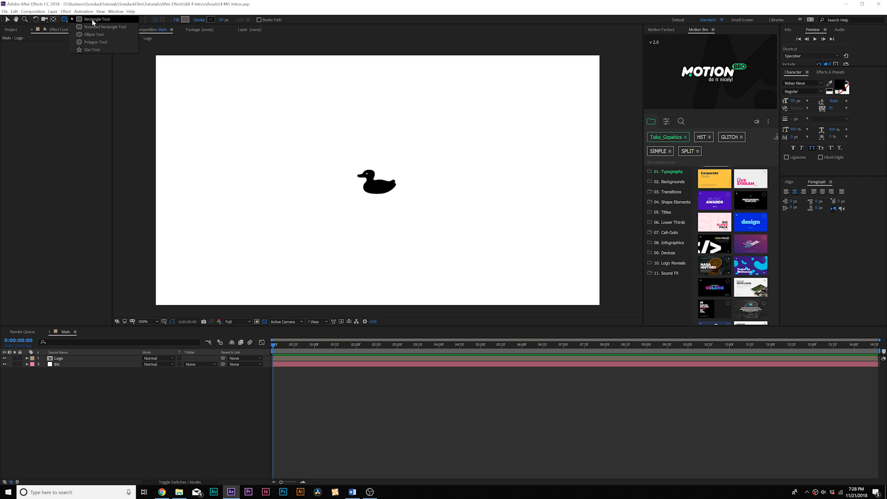
pyautogui.click(93, 19)
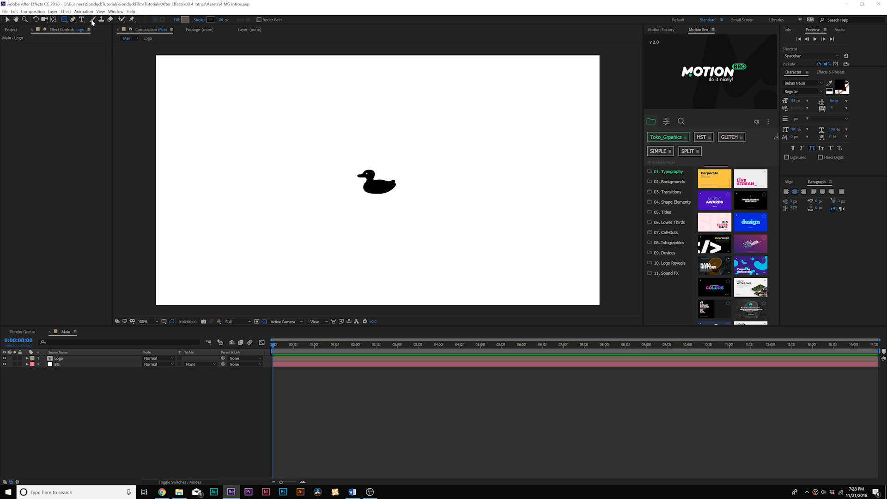
# - Set new shapes to no fill with a solid-colour stroke, ready to frame the duck
pyautogui.click(176, 19)
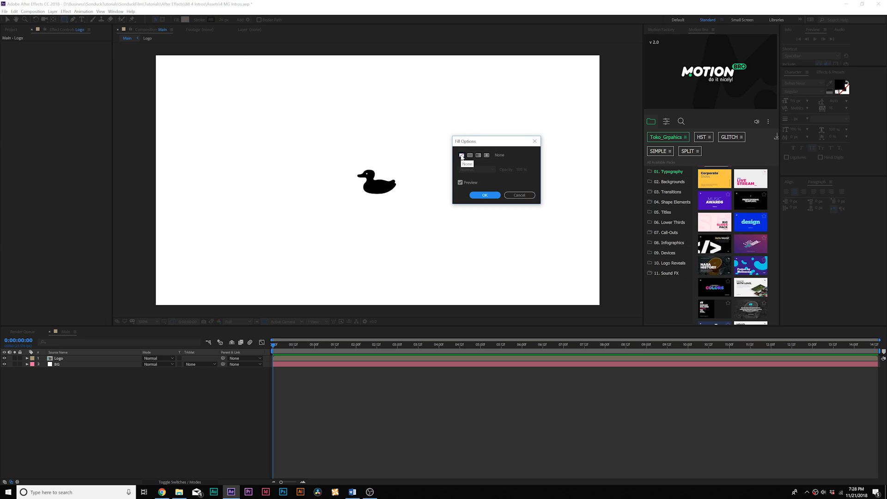
pyautogui.click(484, 195)
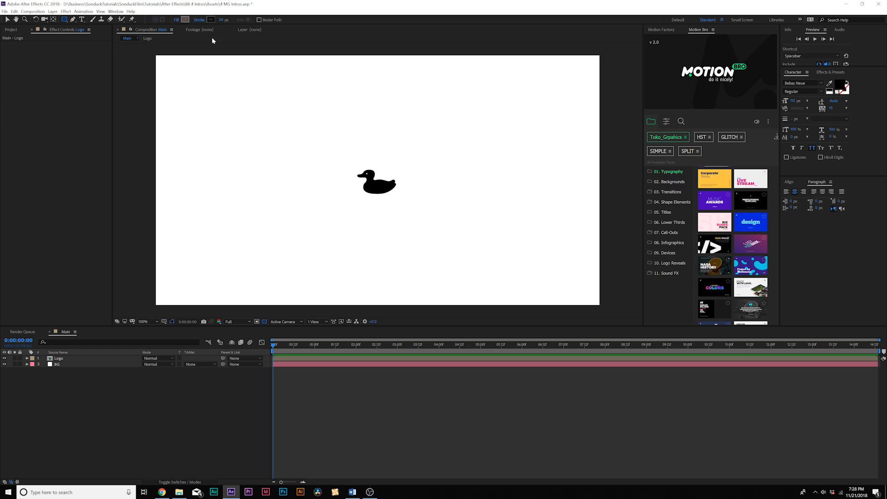
pyautogui.click(211, 19)
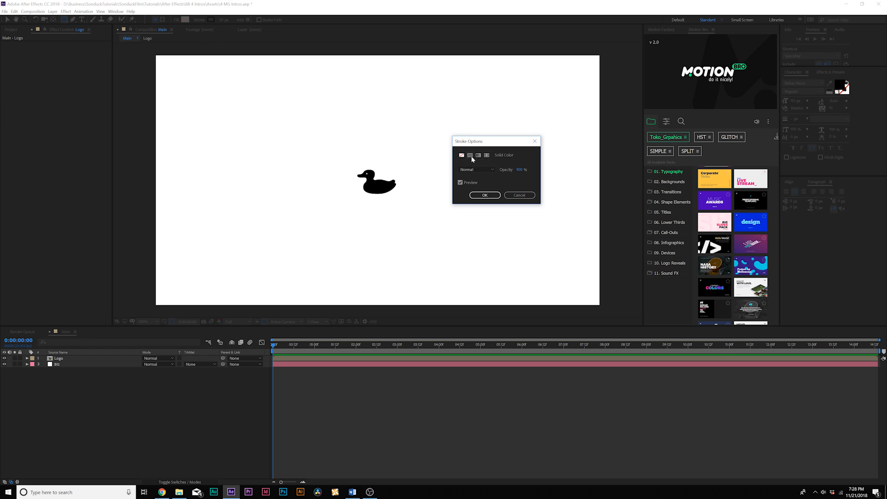
pyautogui.click(470, 155)
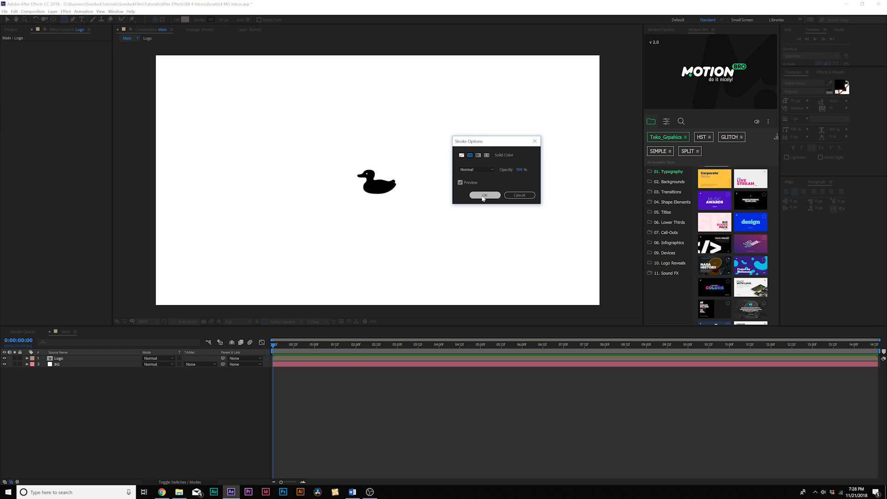
pyautogui.click(484, 195)
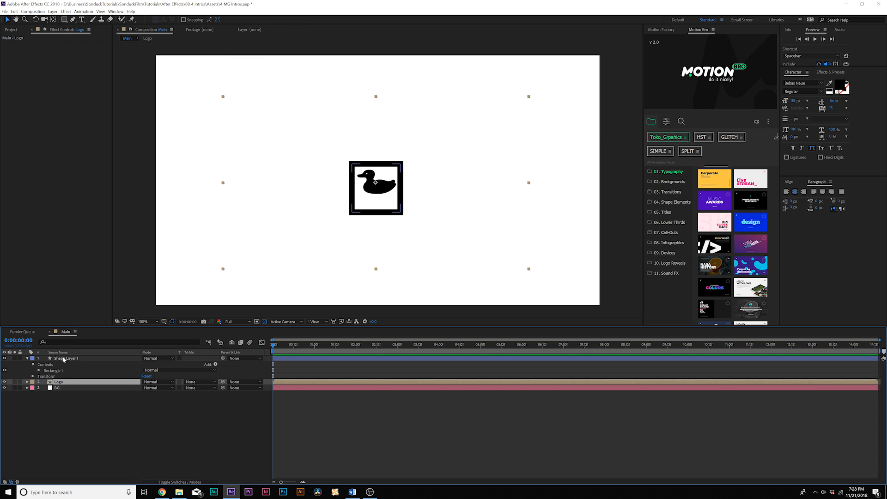
# - Show the Align panel via the Window menu with Shape Layer 1 selected
pyautogui.click(64, 358)
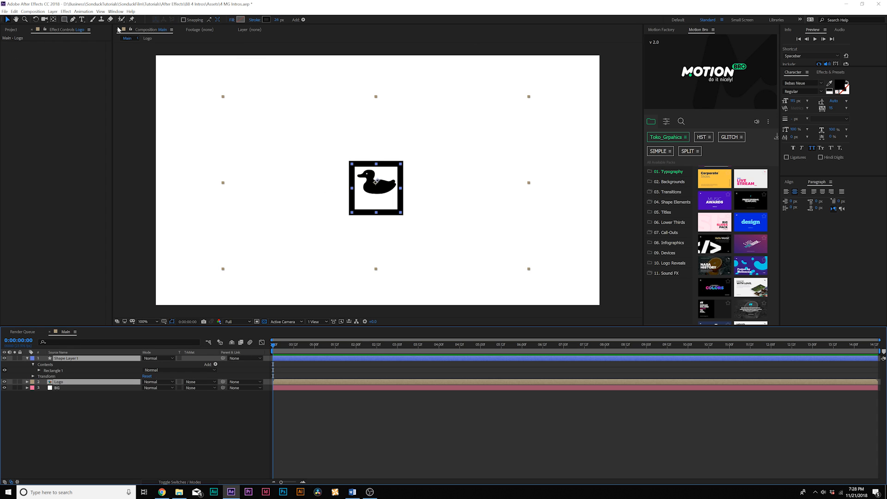
pyautogui.click(116, 11)
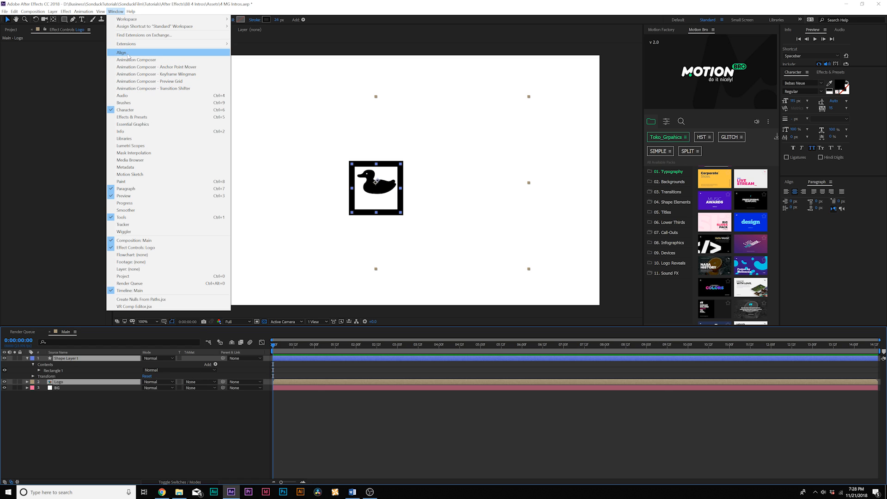
pyautogui.click(121, 52)
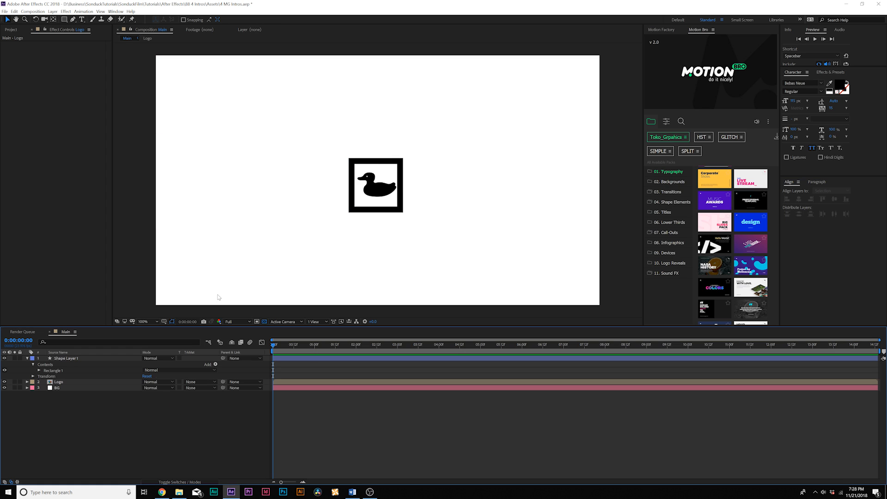
pyautogui.click(66, 358)
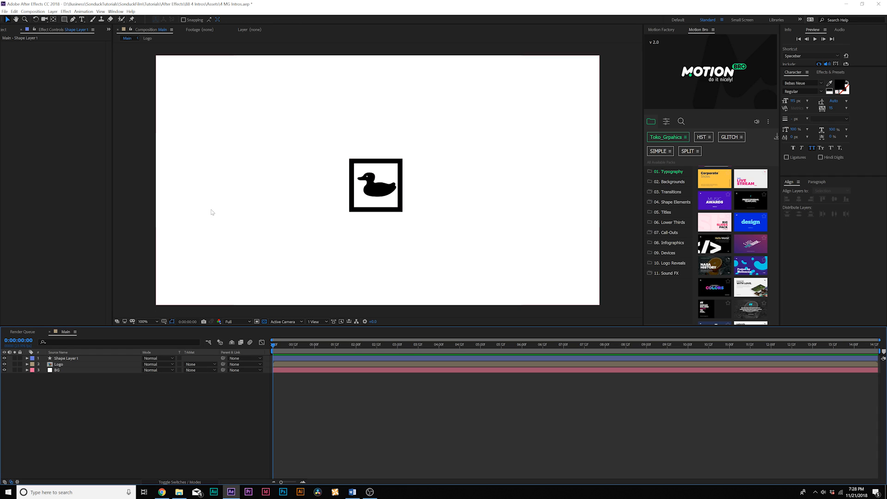
# - Pre-compose the frame and logo layers into a composition named 'BOX Logo'
pyautogui.click(66, 358)
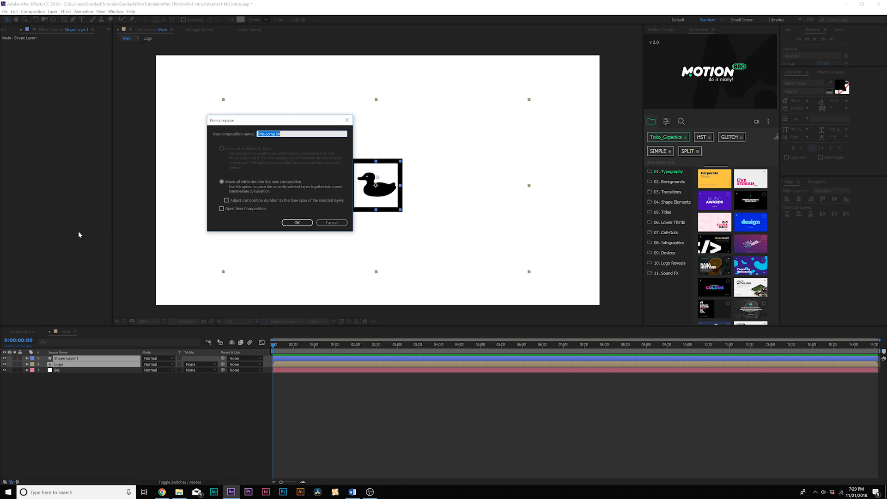
pyautogui.write('BVOI')
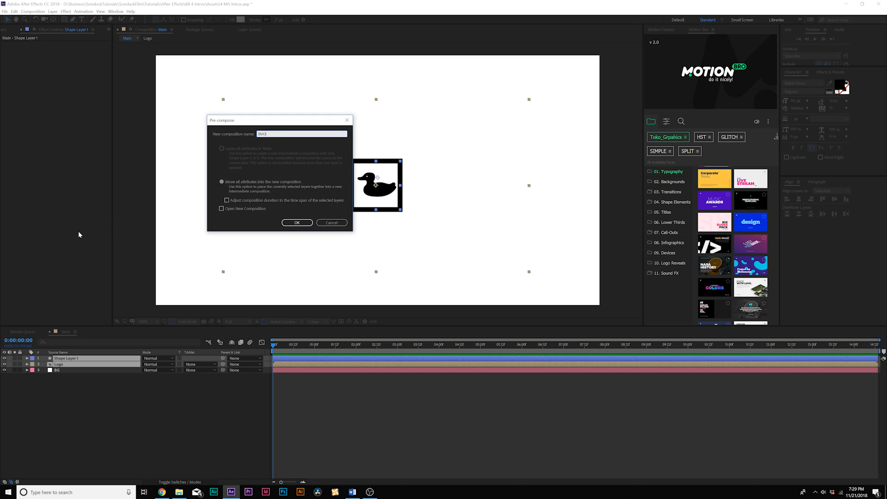
pyautogui.write('BOX Logo')
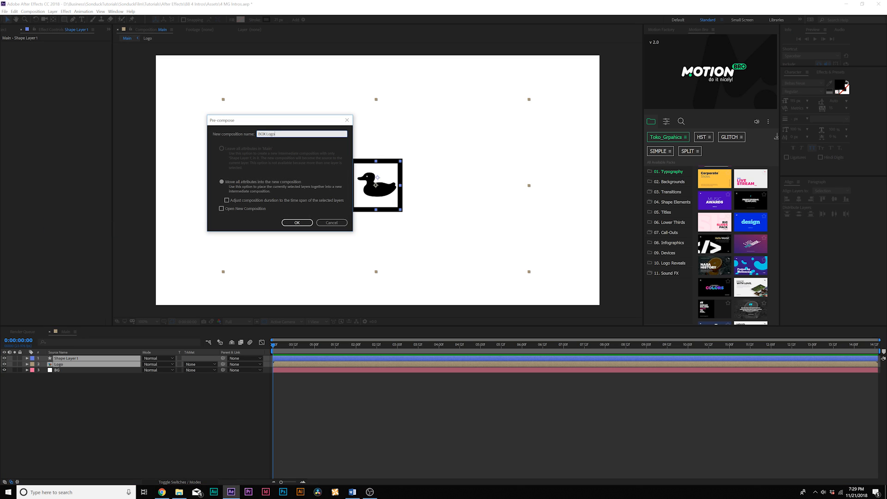
pyautogui.click(297, 222)
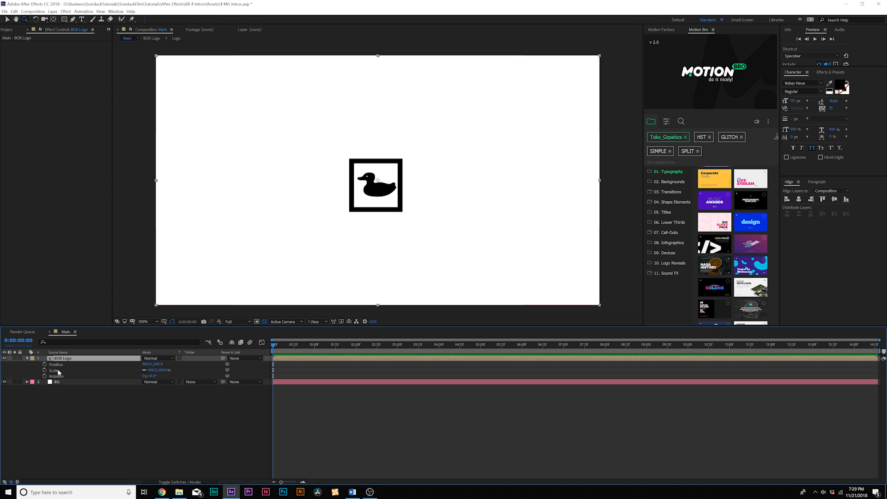
pyautogui.moveTo(120, 369)
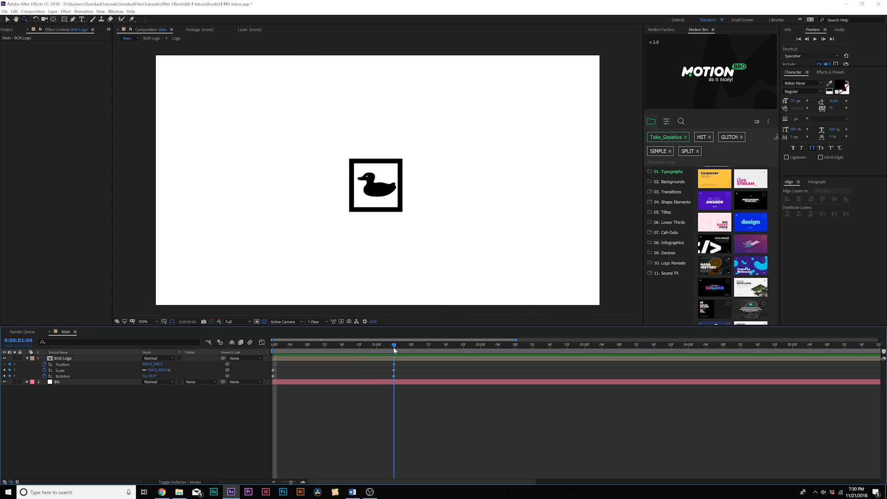
# - Add a keyframe at the current time and set the rotation value to -74
pyautogui.click(481, 344)
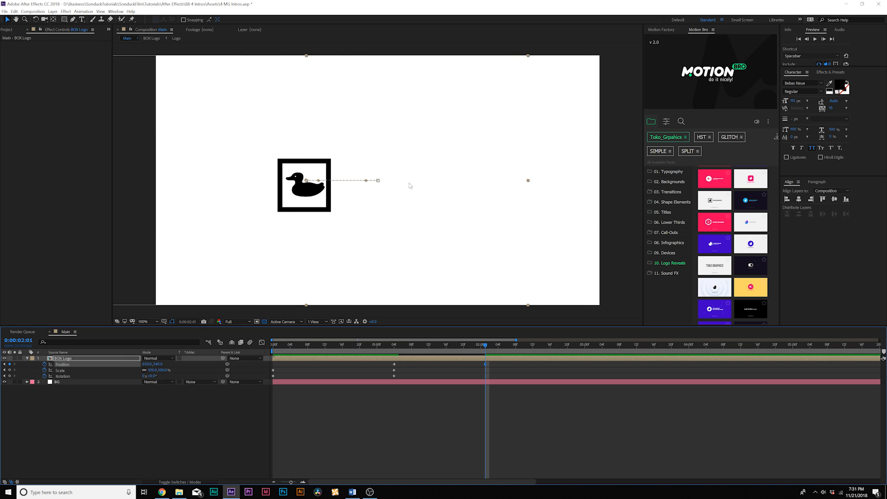
pyautogui.moveTo(159, 380)
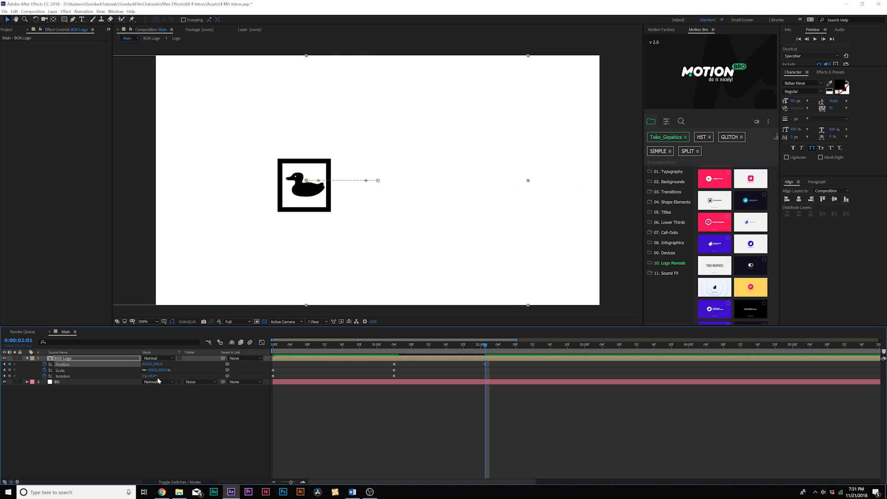
pyautogui.write('-74')
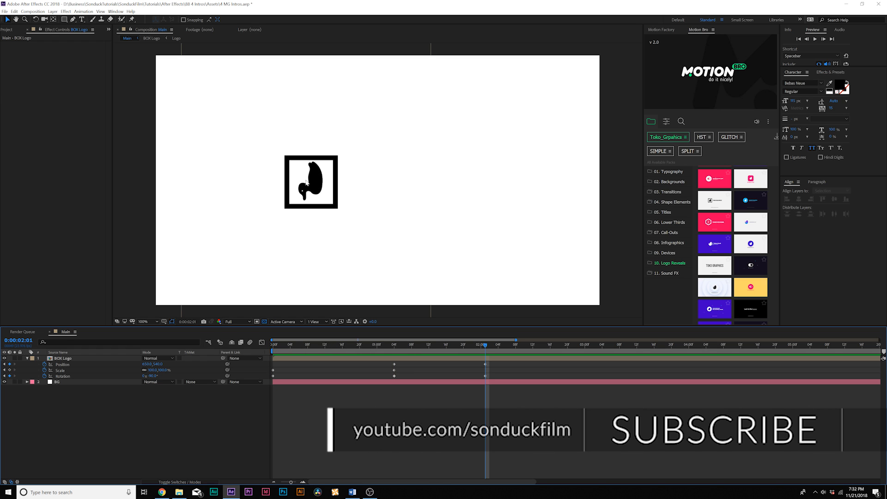
pyautogui.moveTo(71, 355)
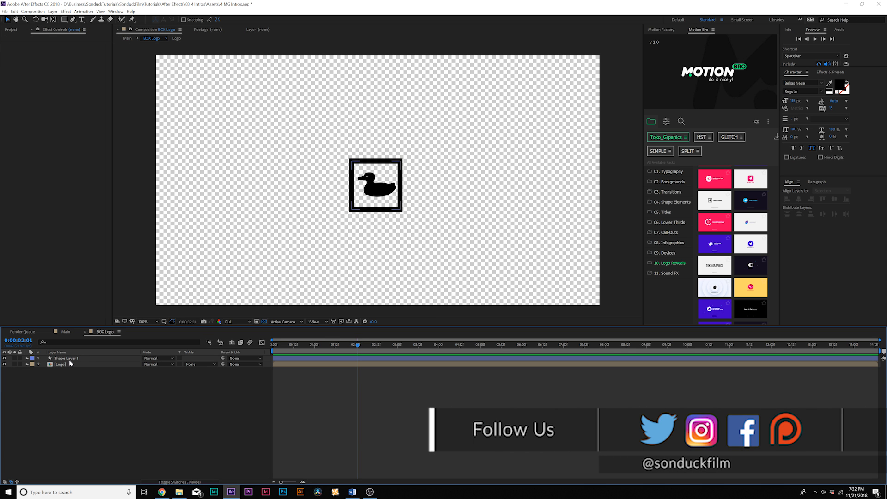
# - Give the Logo layer inside BOX Logo two rotation keyframes and return to the start
pyautogui.click(60, 364)
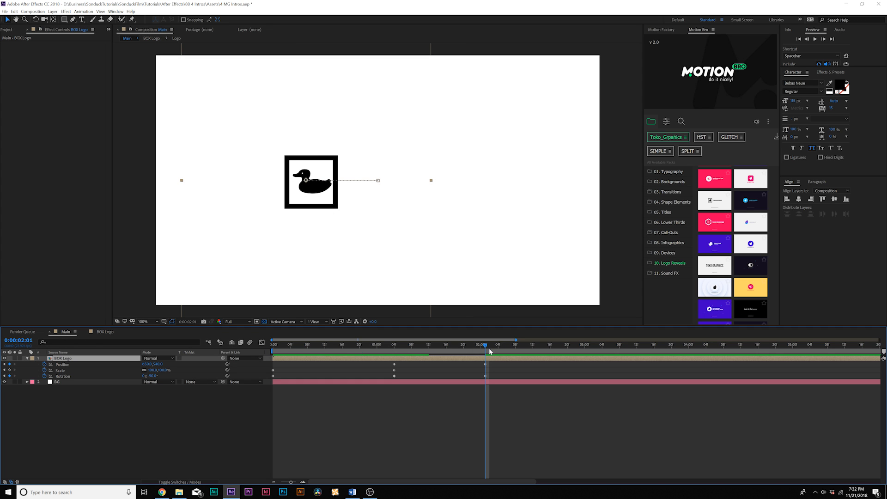
pyautogui.click(385, 344)
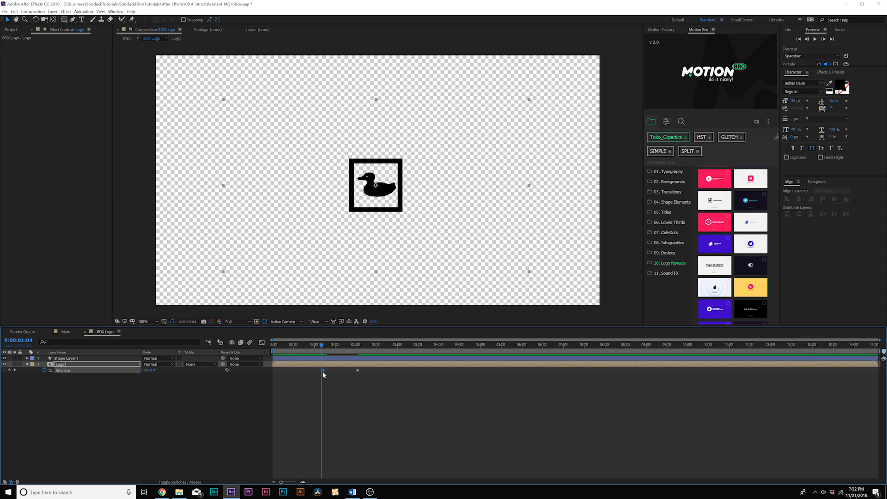
pyautogui.click(278, 343)
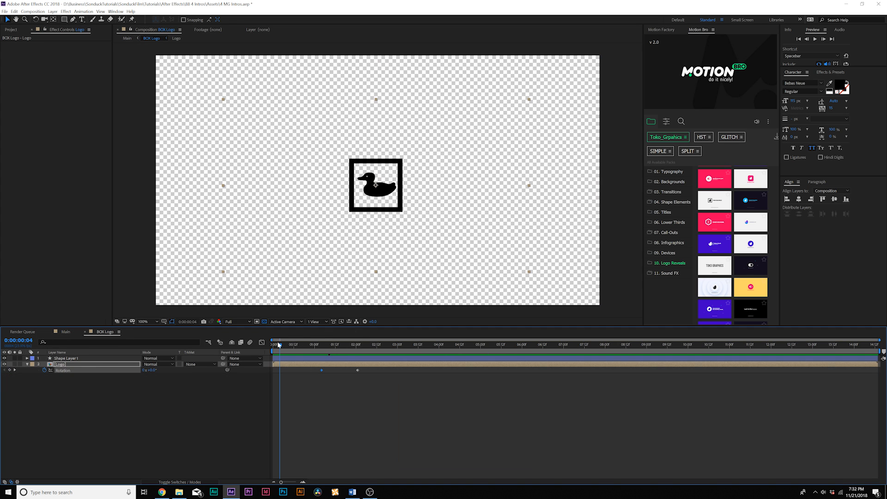
pyautogui.click(274, 344)
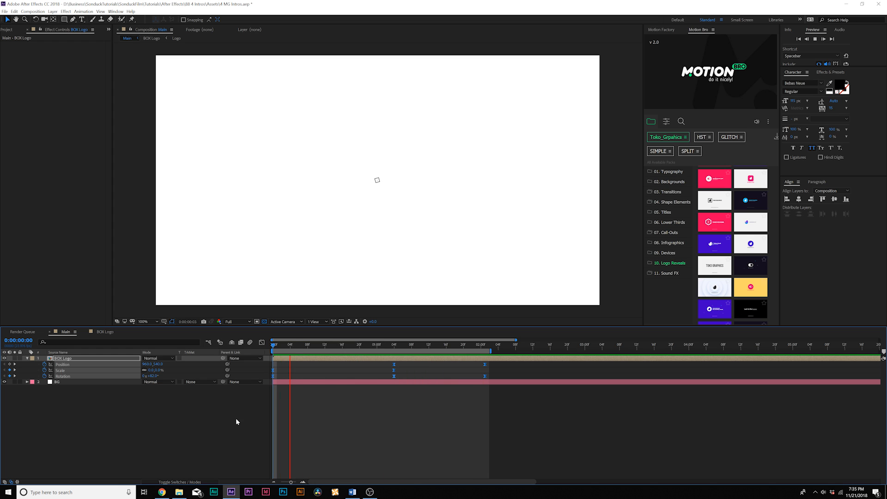
# - Deselect all layers after easing the BOX Logo keyframes
pyautogui.click(484, 343)
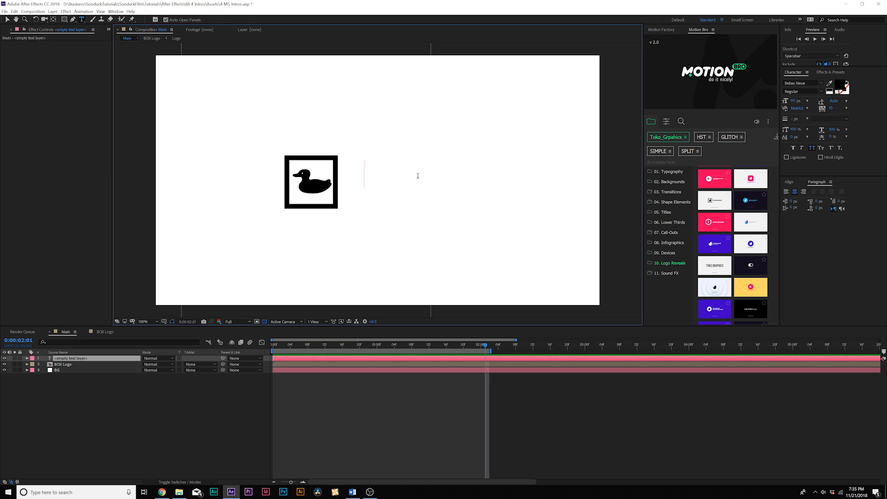
# - Enter the SONDUCK FILM title and add a Position text animator to it
pyautogui.write('SONDUCKFILM')
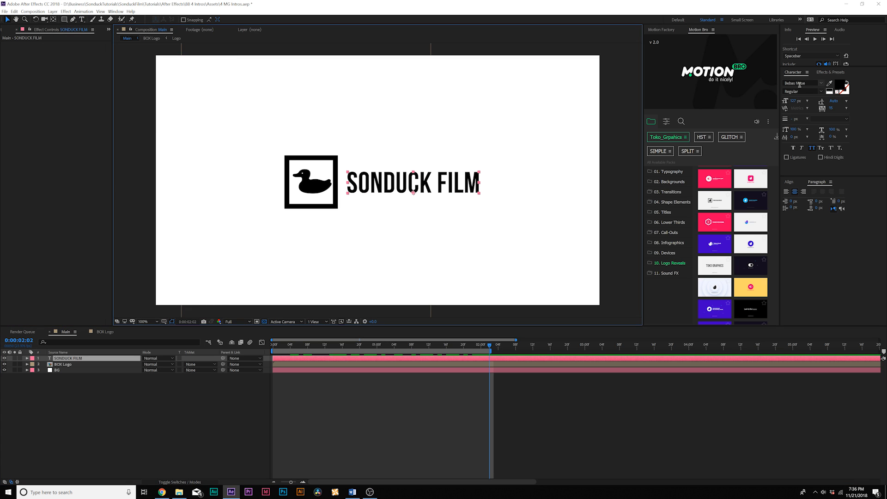
pyautogui.moveTo(336, 194)
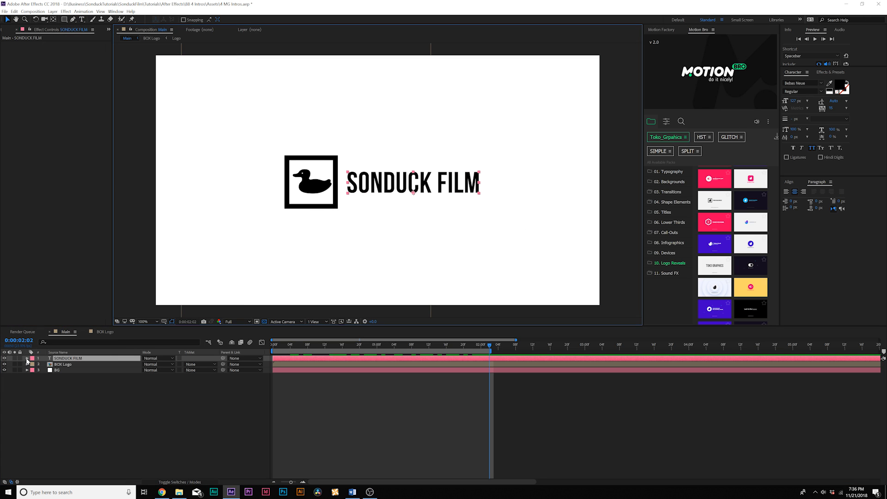
pyautogui.click(27, 359)
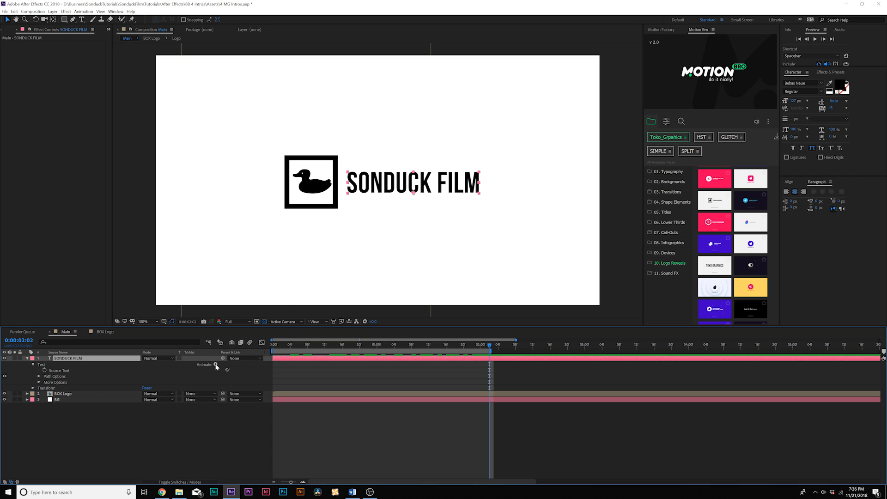
pyautogui.click(217, 365)
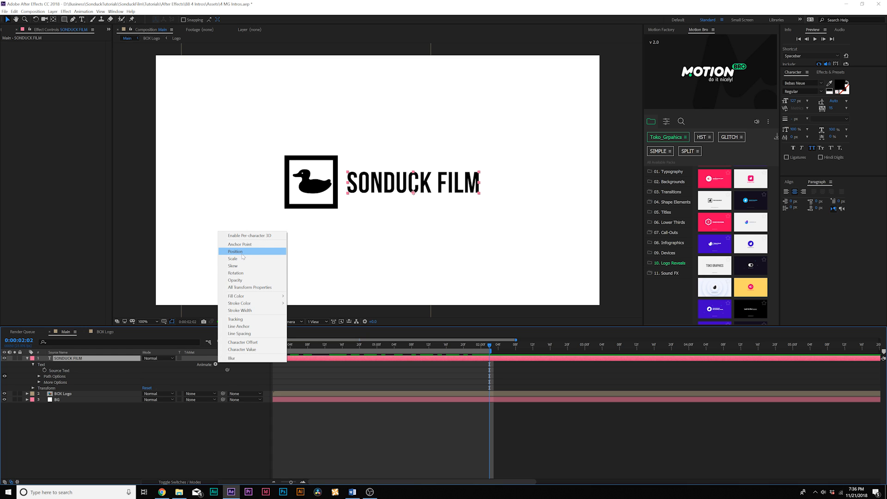
pyautogui.click(235, 251)
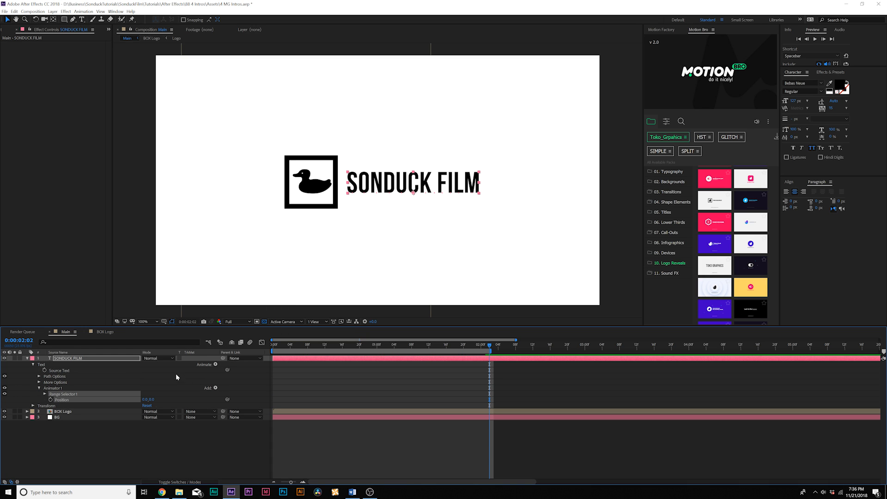
pyautogui.click(214, 387)
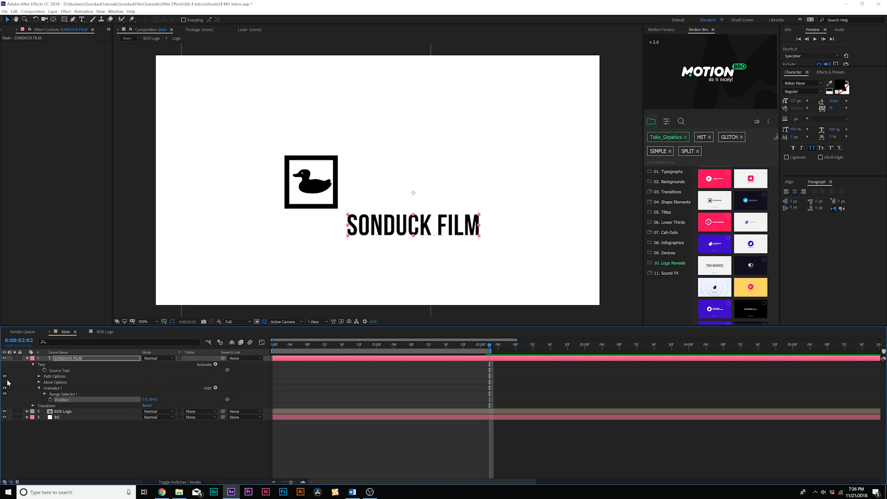
# - Keyframe the Range Selector start over time and set Advanced > Based On to Words
pyautogui.click(44, 393)
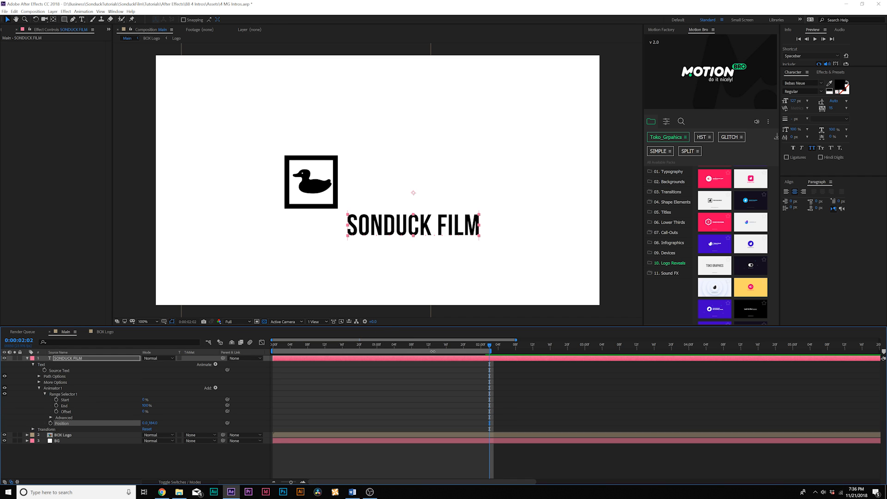
pyautogui.moveTo(490, 344); pyautogui.dragTo(438, 344)
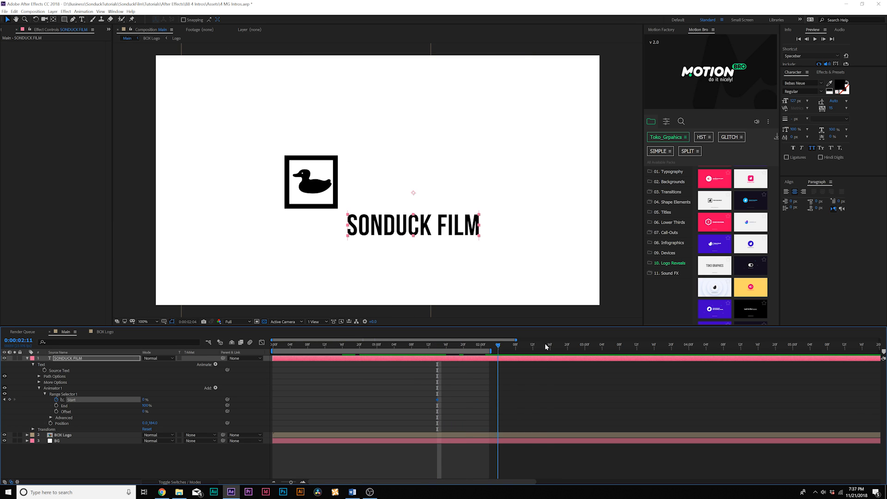
pyautogui.click(571, 344)
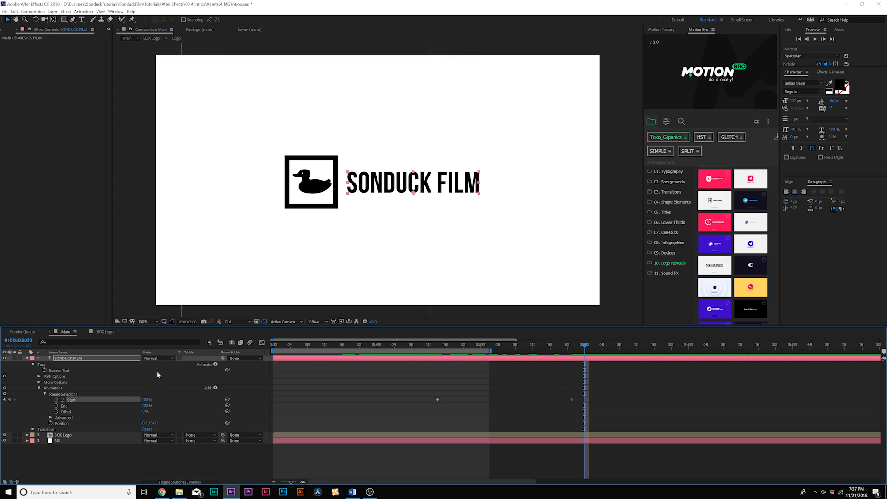
pyautogui.click(50, 418)
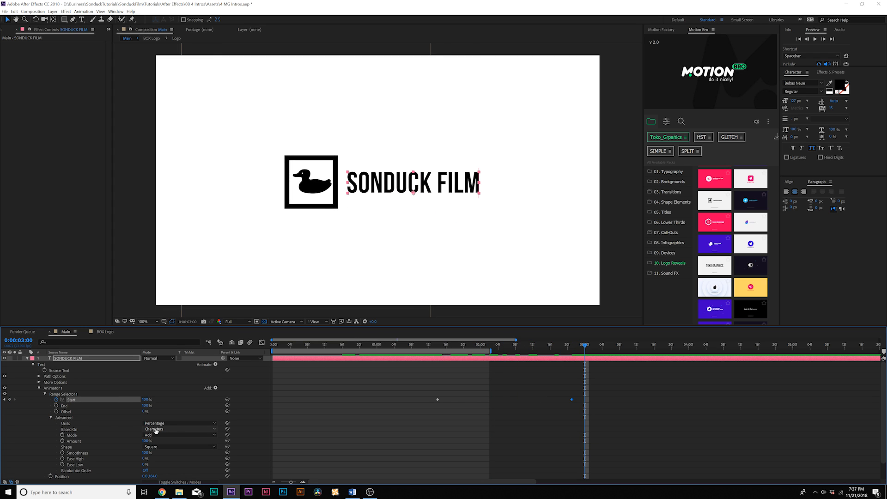
pyautogui.click(178, 428)
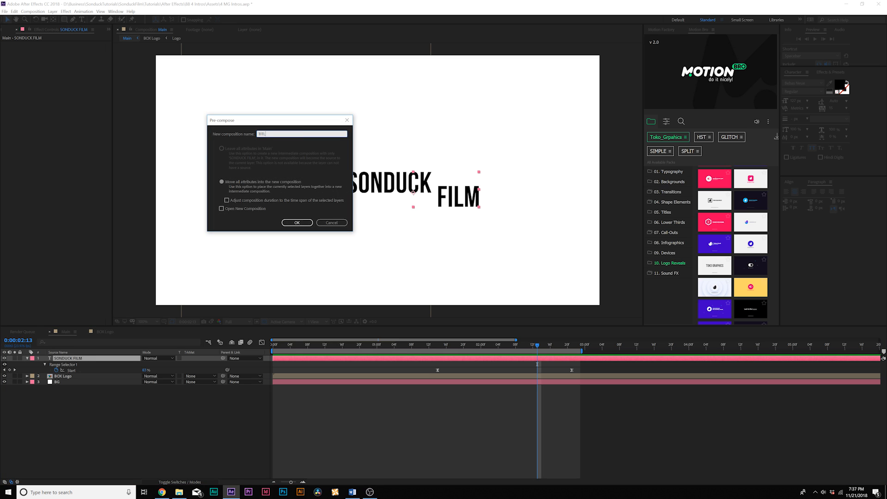
# - Confirm the TITLE pre-comp and mask it with a rectangle beside the logo
pyautogui.click(297, 223)
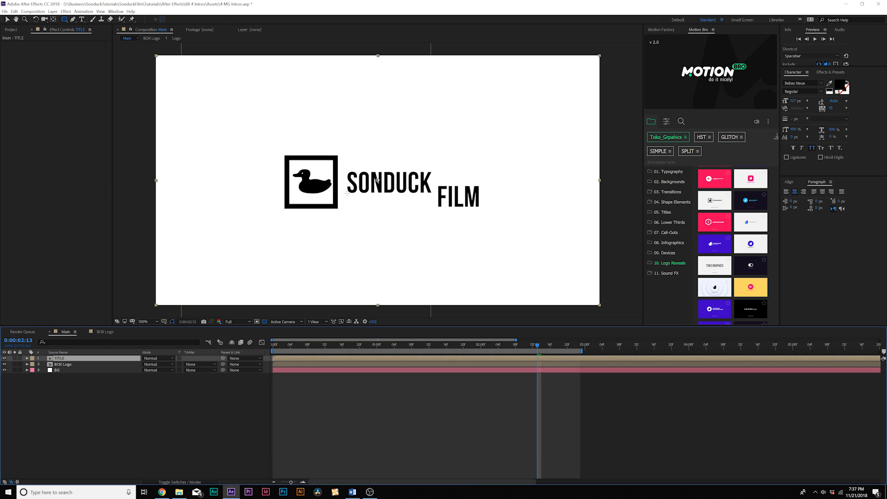
pyautogui.moveTo(328, 208)
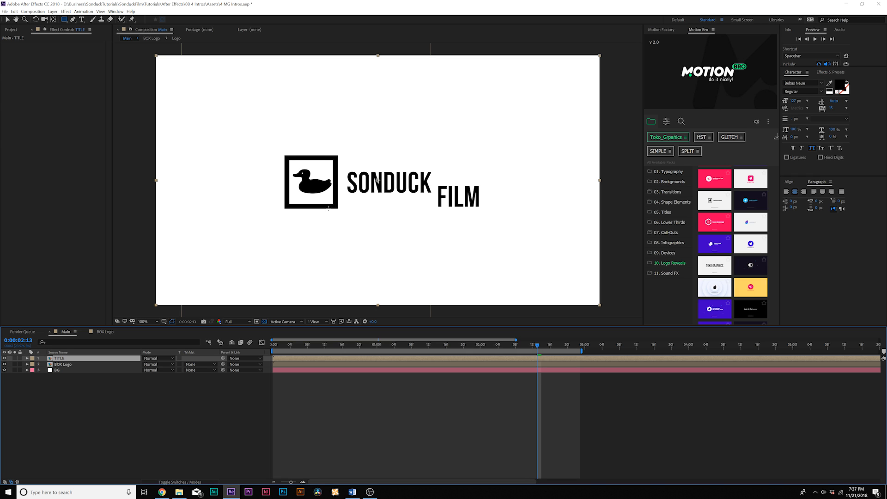
pyautogui.click(26, 358)
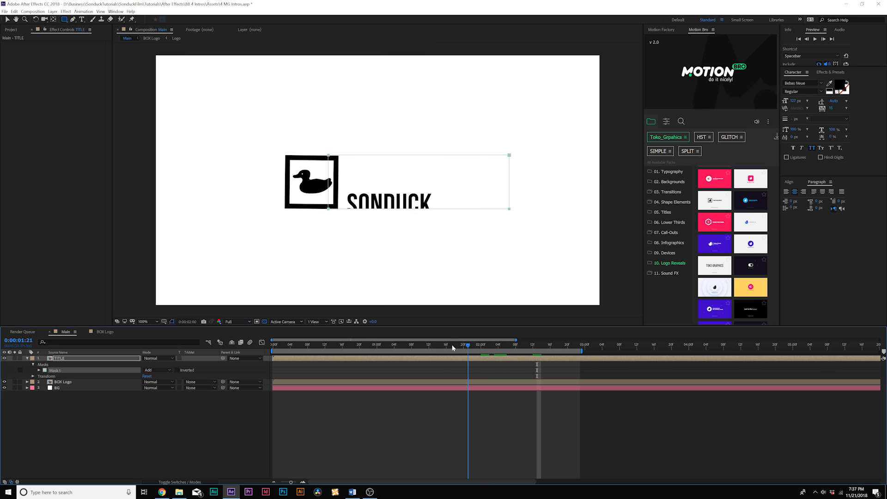
pyautogui.click(554, 345)
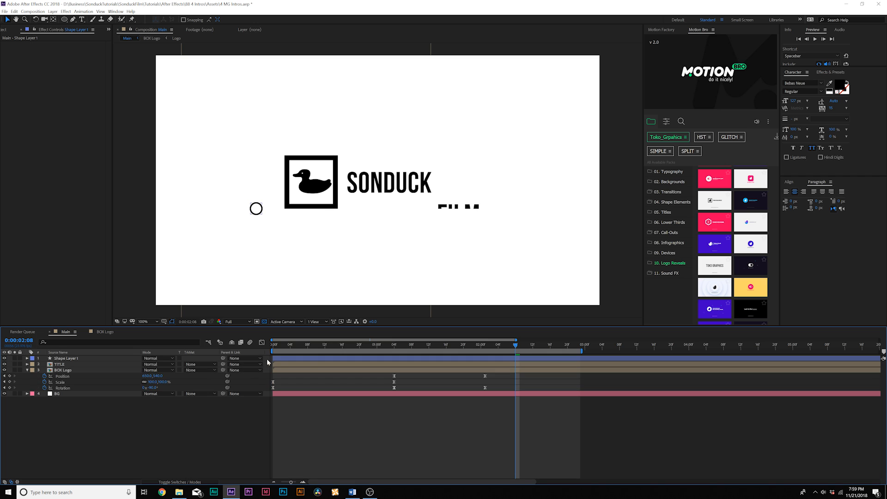
# - Select the new circle shape layer and expand its contents
pyautogui.click(413, 344)
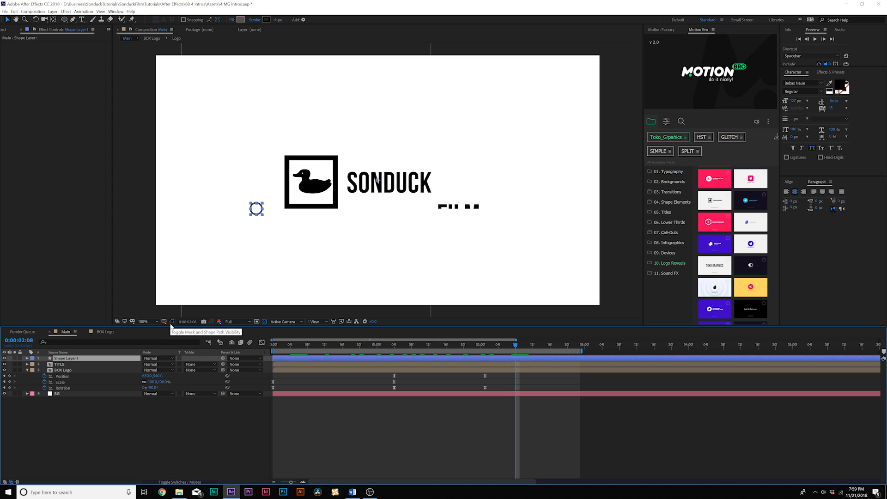
pyautogui.moveTo(45, 18)
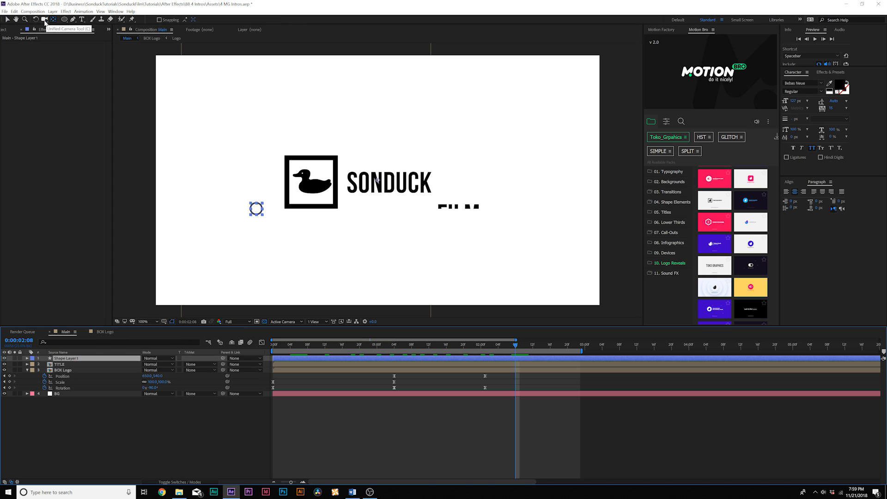
pyautogui.moveTo(53, 20)
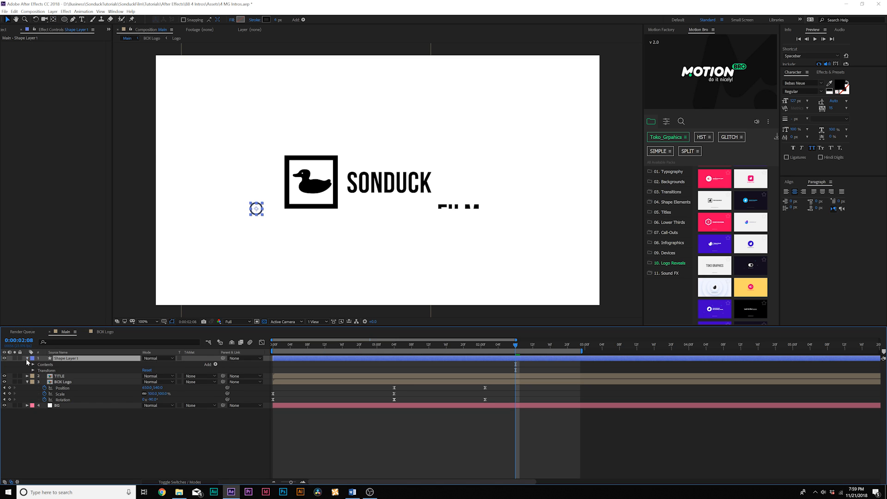
pyautogui.click(263, 346)
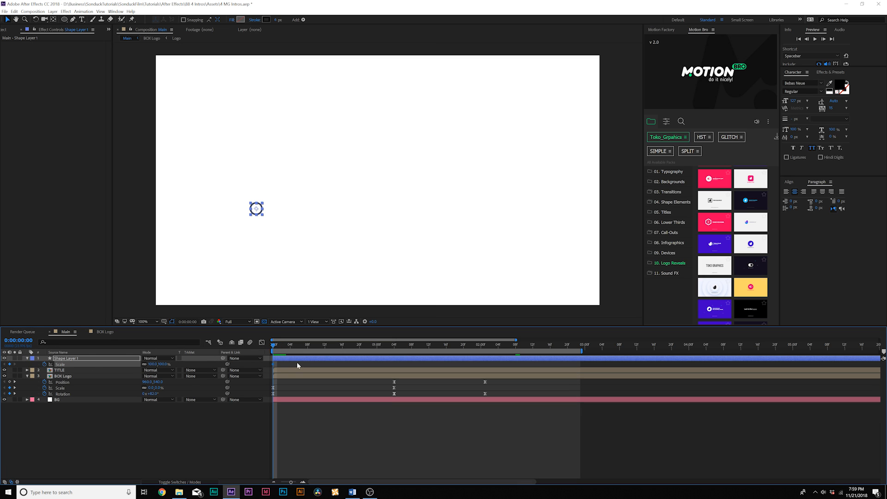
pyautogui.moveTo(309, 366)
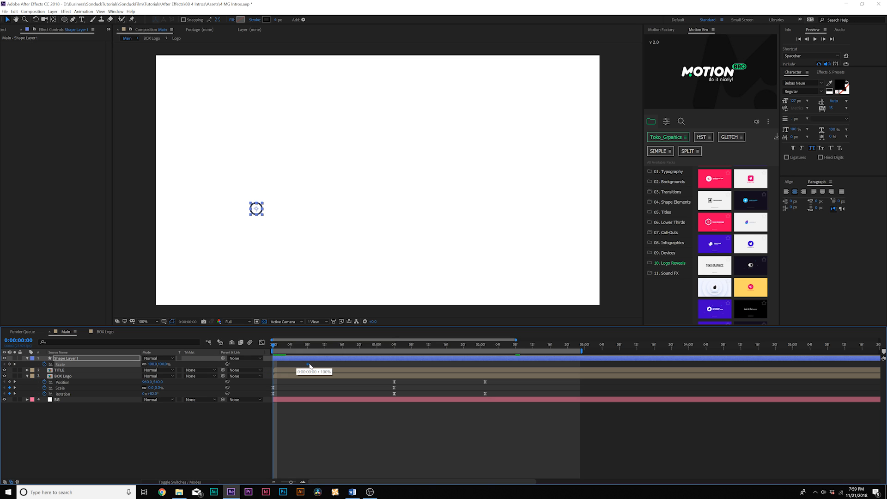
# - Adjust the circle's scale value and reveal its Ellipse 1 group properties
pyautogui.doubleClick(155, 364)
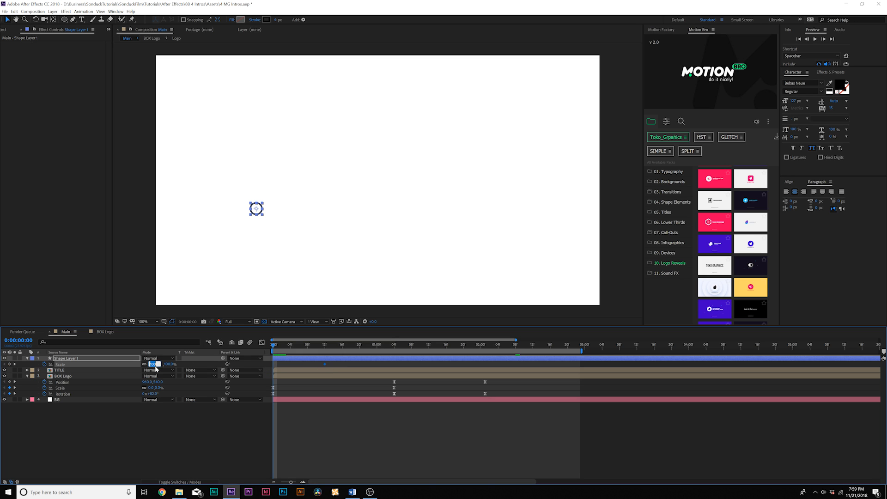
pyautogui.moveTo(273, 344); pyautogui.dragTo(289, 344)
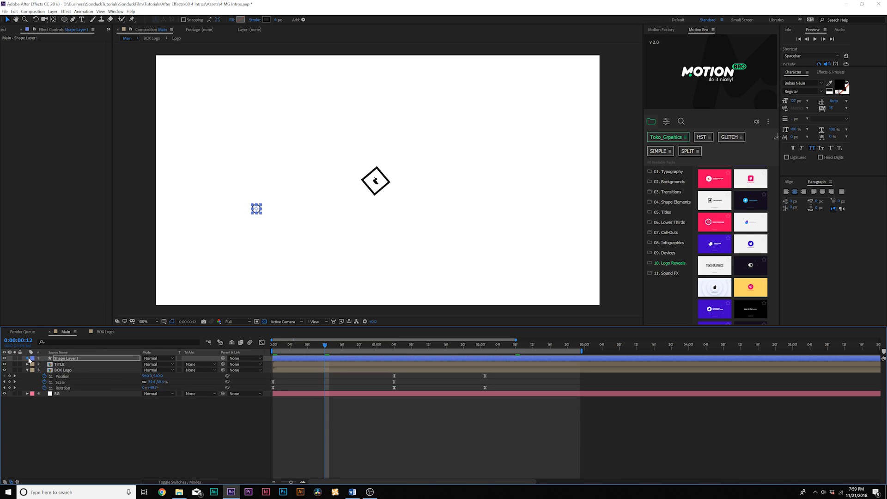
pyautogui.click(19, 359)
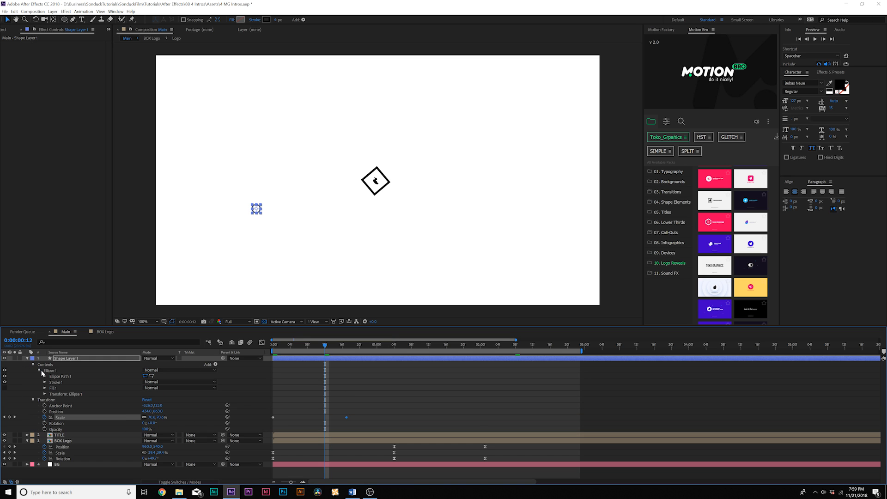
pyautogui.moveTo(44, 385)
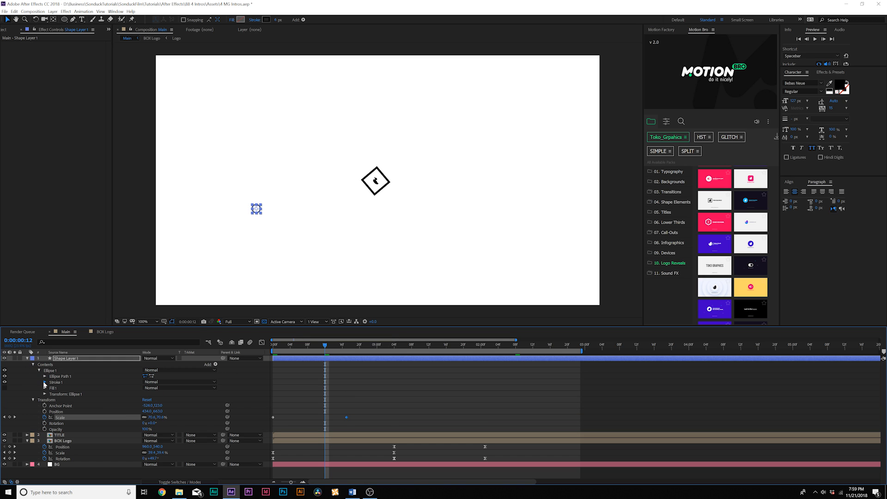
pyautogui.click(45, 382)
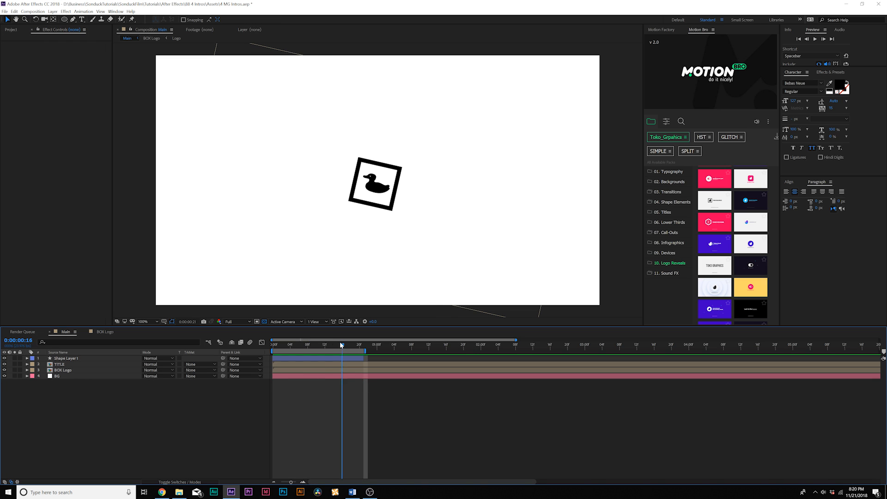
# - Duplicate the circle accent layer many times and stagger each copy later in the timeline
pyautogui.click(67, 357)
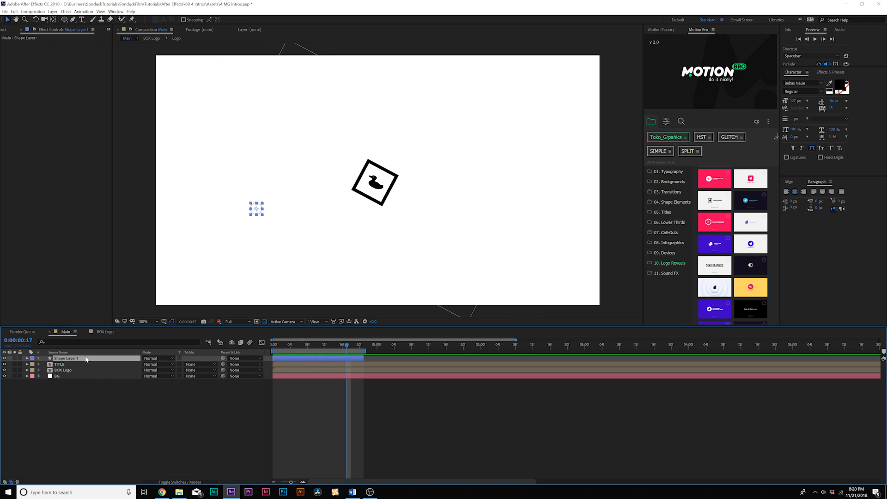
pyautogui.click(14, 11)
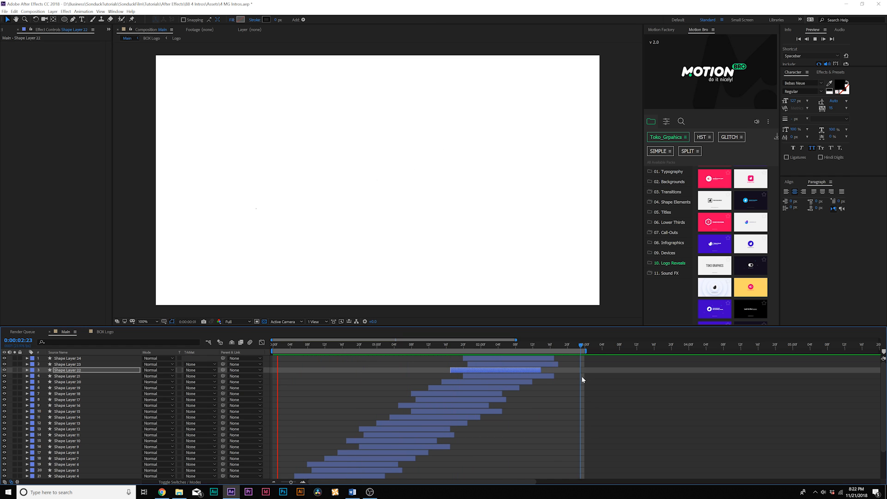
pyautogui.click(485, 345)
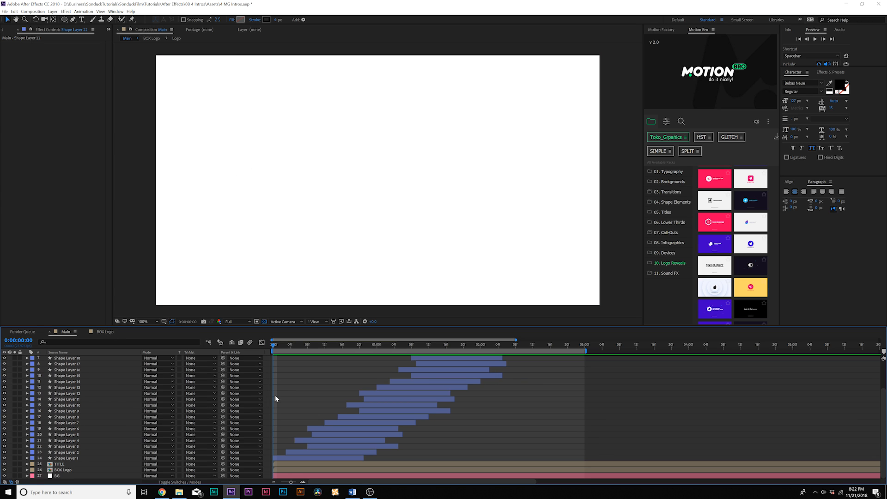
# - Draw a frame-covering circle with no stroke and keyframe its Scale to grow from 0%
pyautogui.click(56, 470)
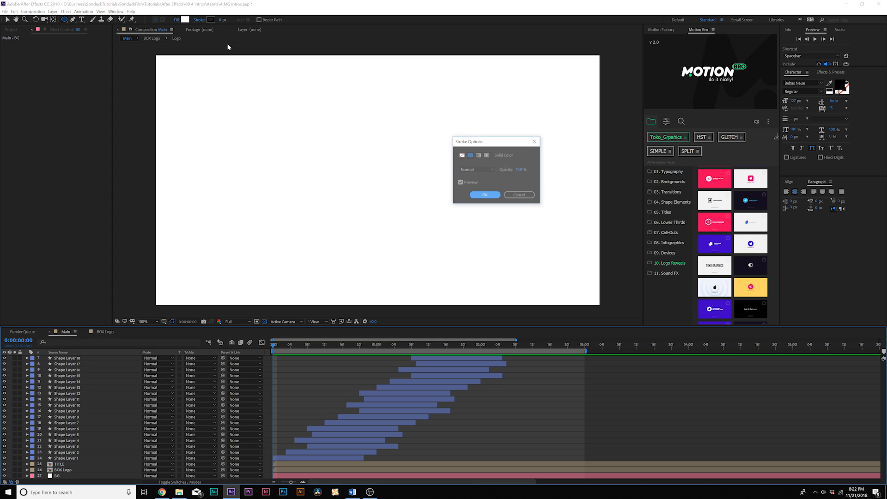
pyautogui.click(462, 155)
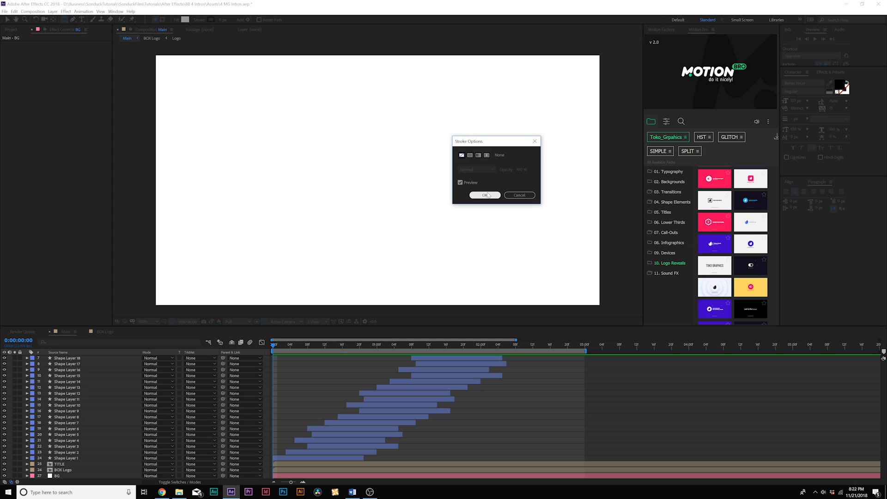
pyautogui.click(483, 195)
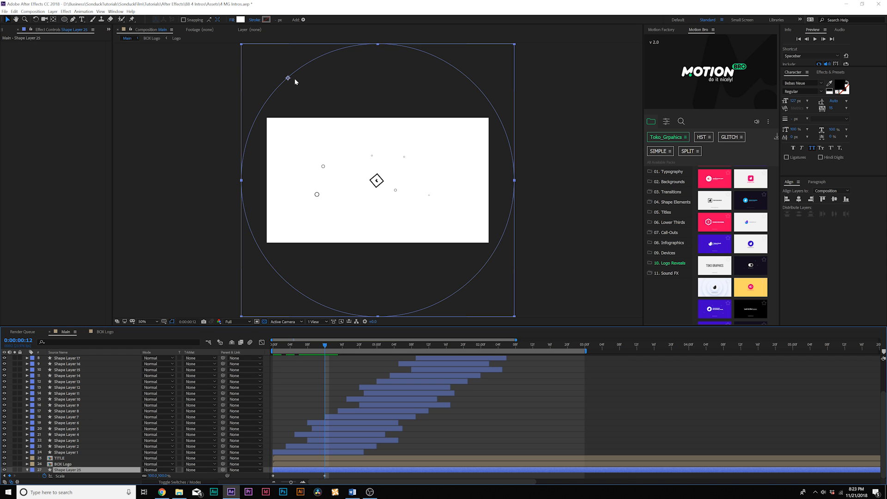
pyautogui.moveTo(51, 20)
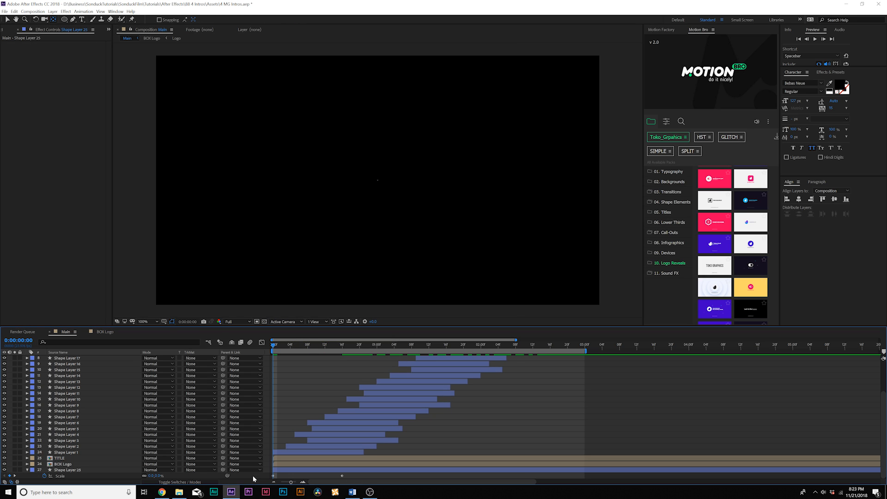
pyautogui.click(67, 469)
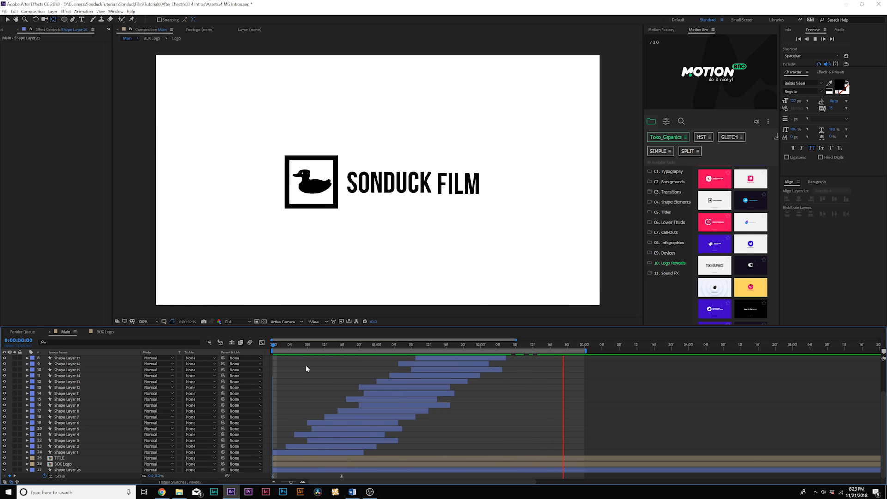
pyautogui.click(531, 343)
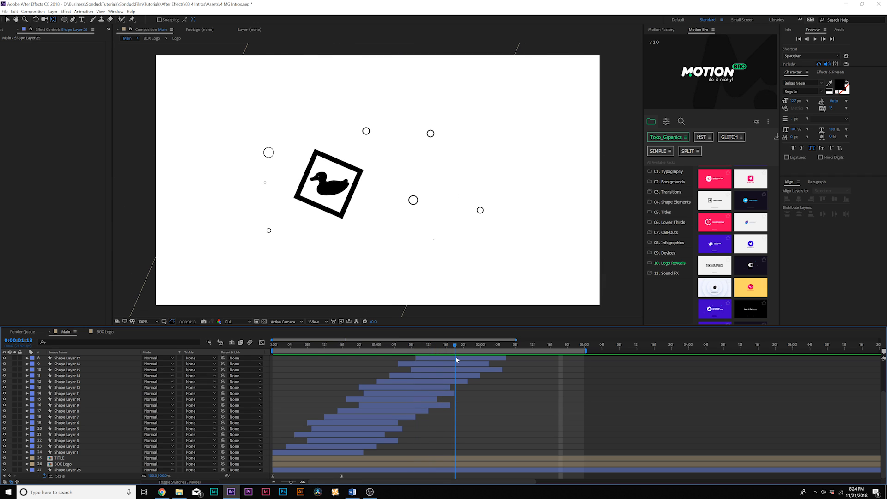
pyautogui.click(351, 343)
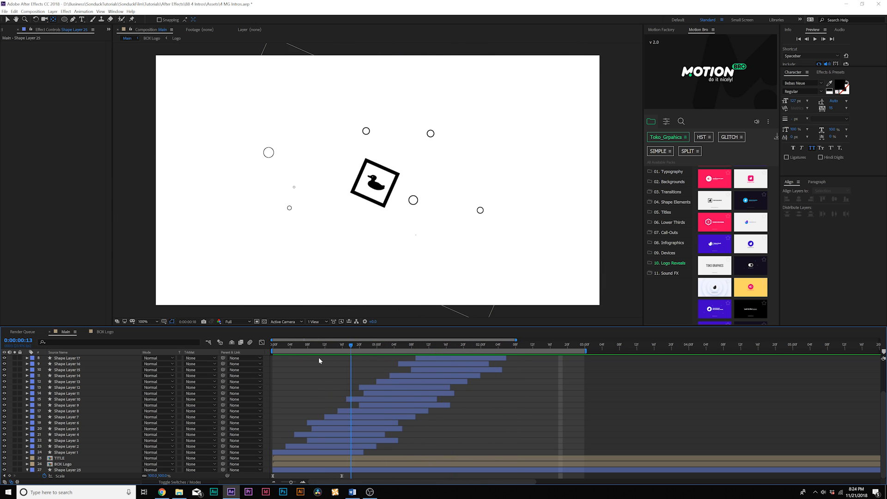
pyautogui.click(503, 345)
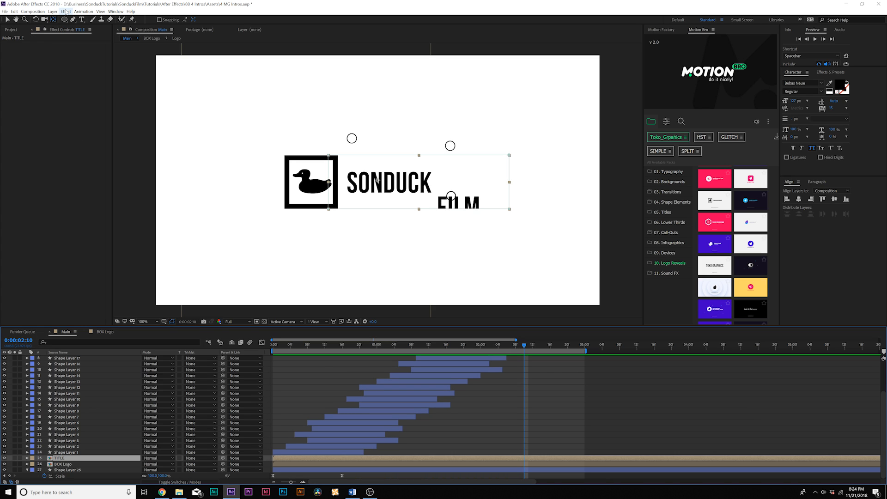
# - Apply a Fill effect (Effect > Generate > Fill) to the TITLE layer and set its colour
pyautogui.click(65, 11)
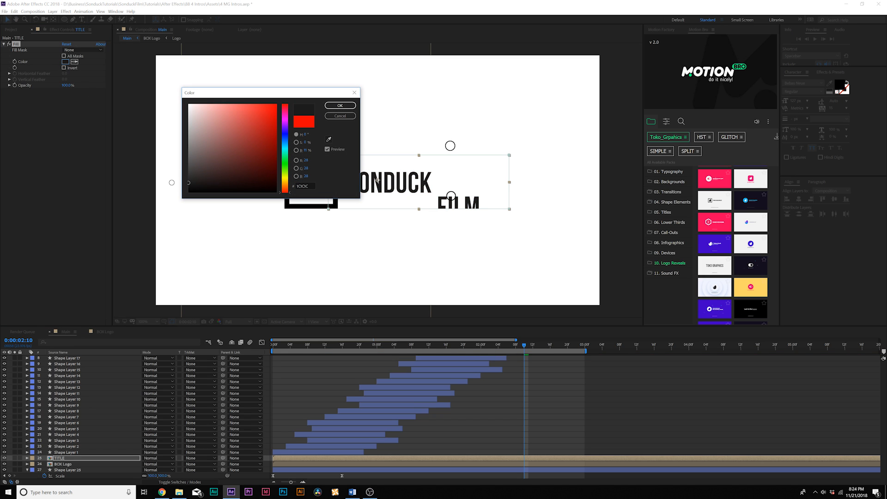
pyautogui.click(339, 105)
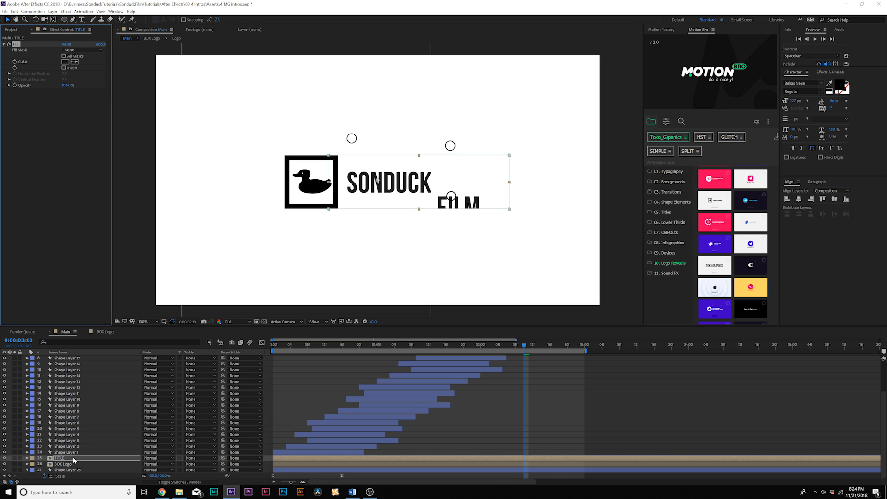
pyautogui.click(65, 463)
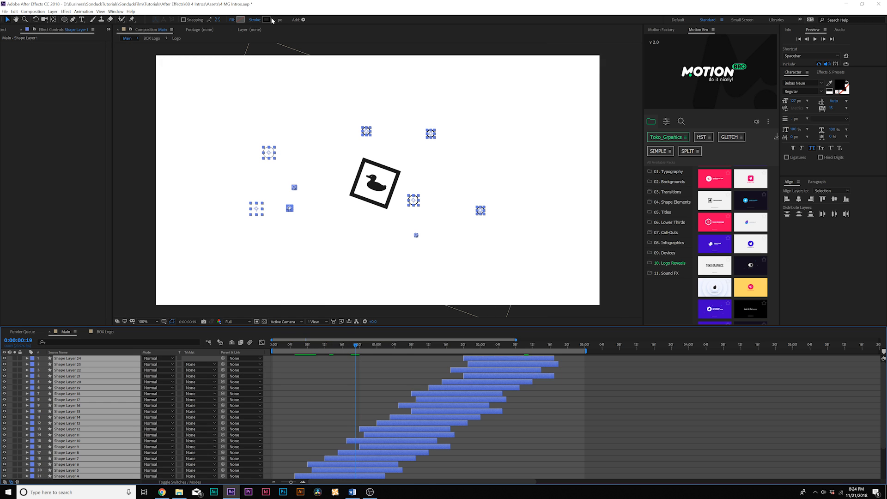
# - Set the stroke colour of all circle accent layers to dark navy blue
pyautogui.click(267, 19)
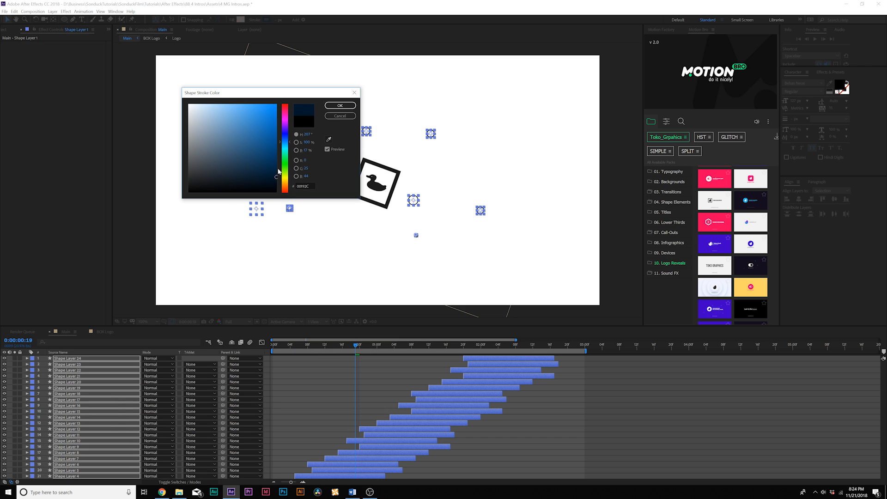
pyautogui.click(339, 106)
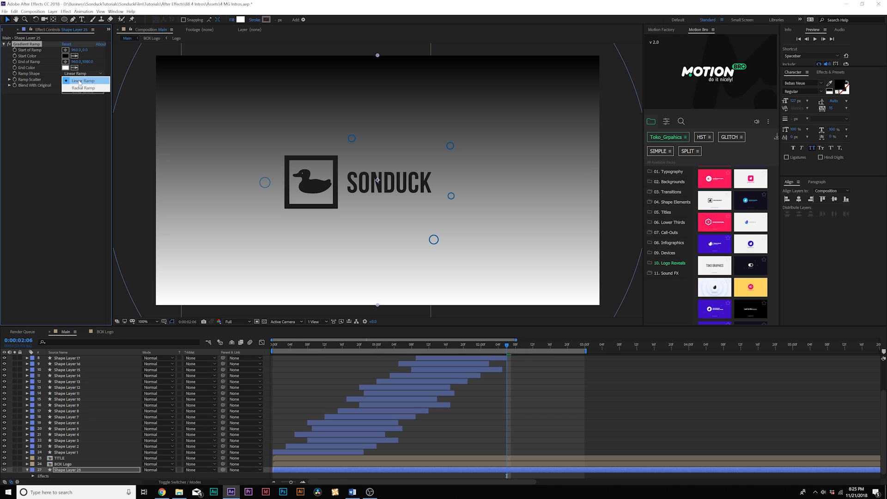
# - Set the background circle's Gradient Ramp to Radial Ramp with a light grey end colour
pyautogui.click(81, 88)
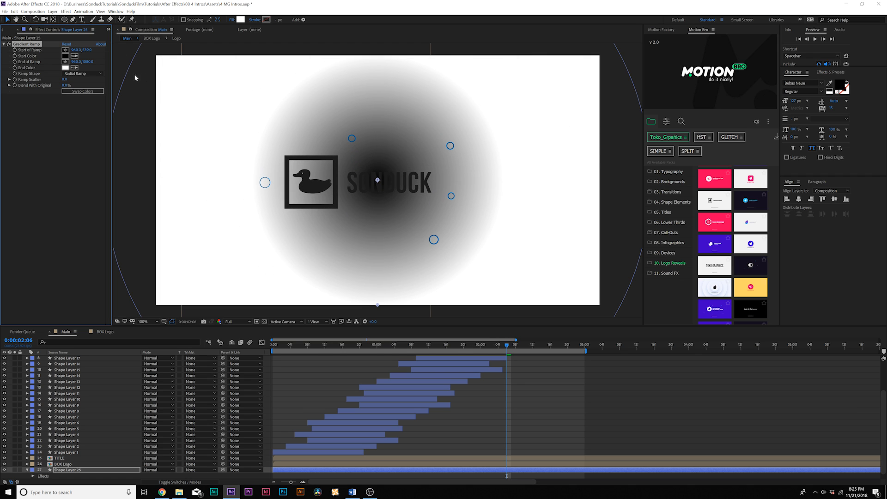
pyautogui.click(74, 55)
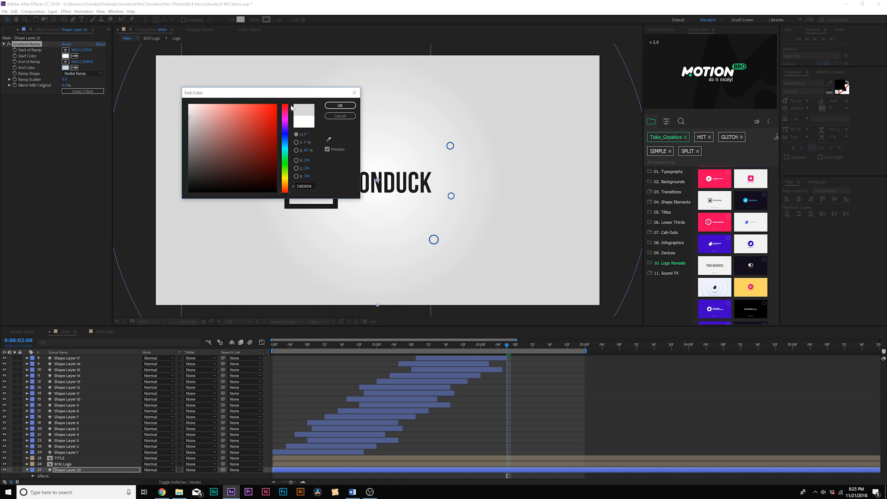
pyautogui.click(339, 106)
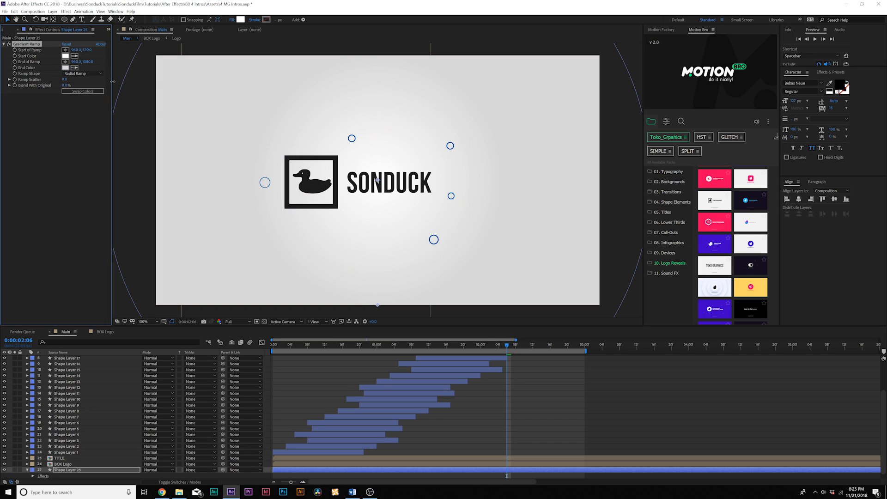